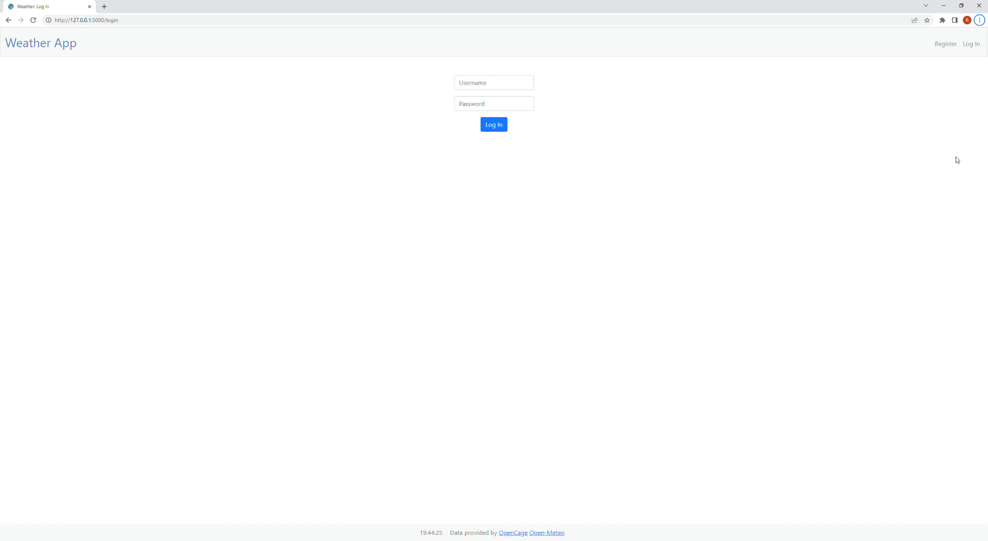
Step: Glance at the registration form, then enter username 'testeris' on the login form
left_click(945, 44)
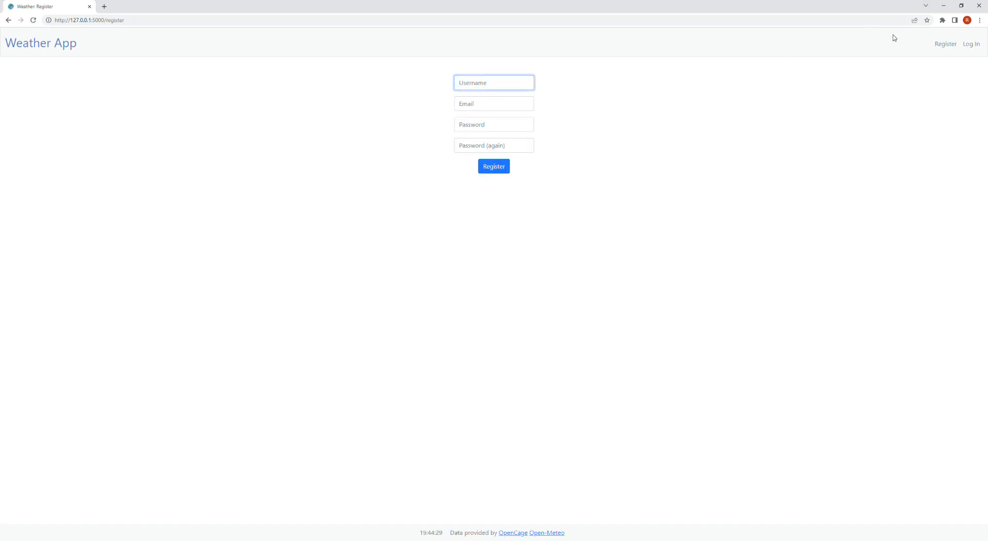
left_click(970, 44)
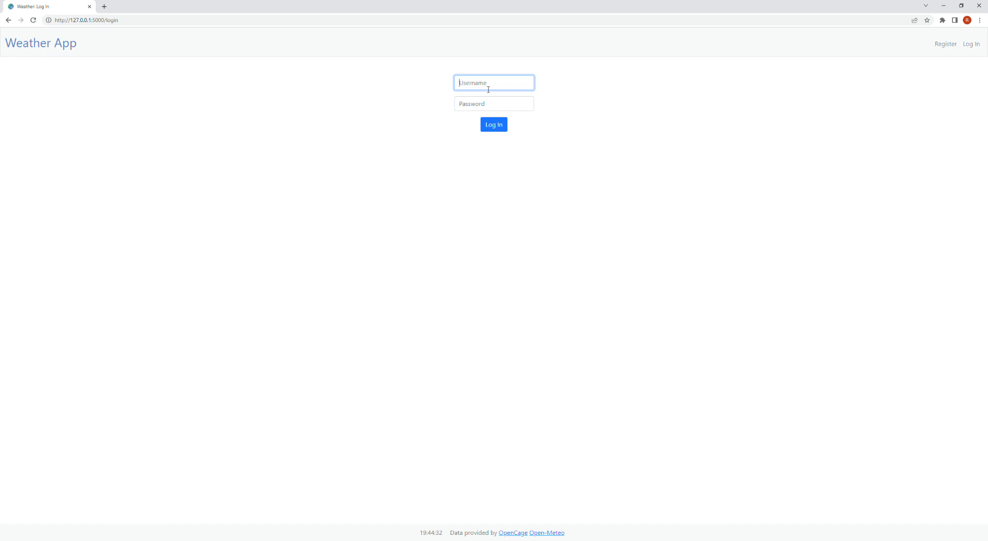
type("testeris")
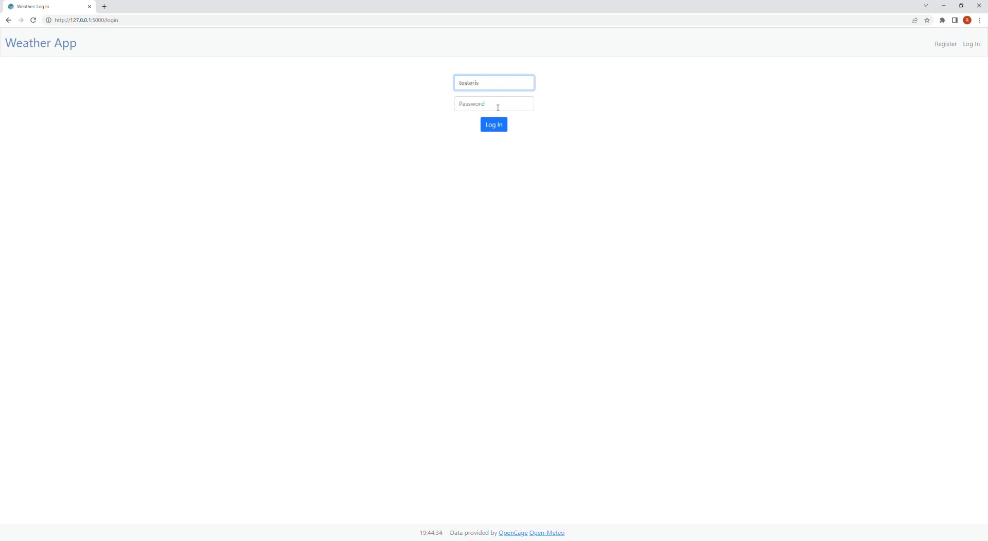
left_click(493, 124)
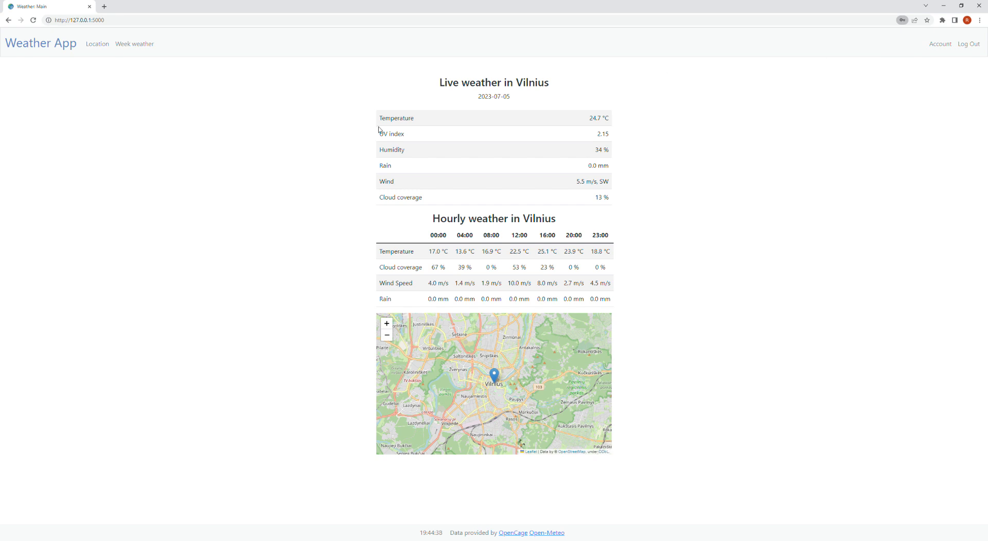
mouse_move(477, 75)
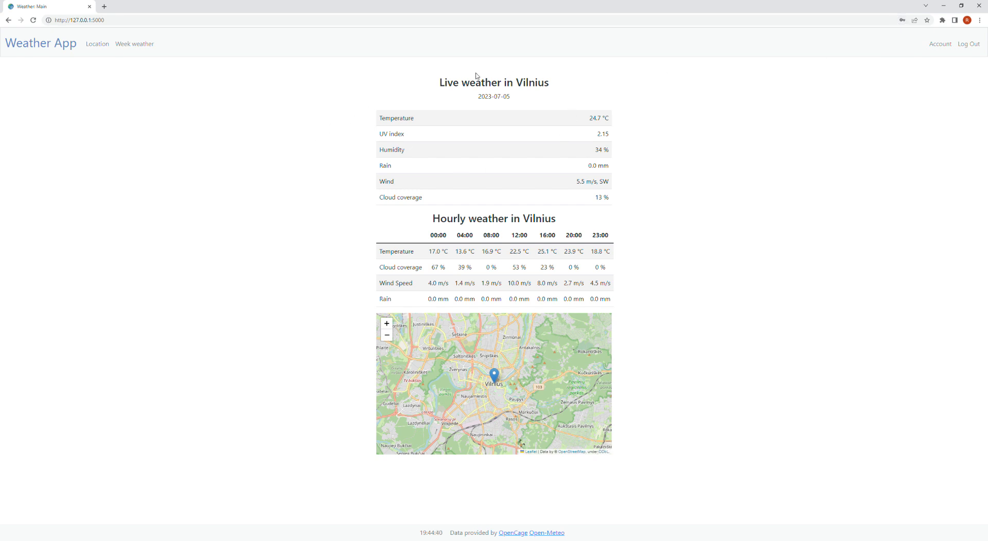
mouse_move(479, 109)
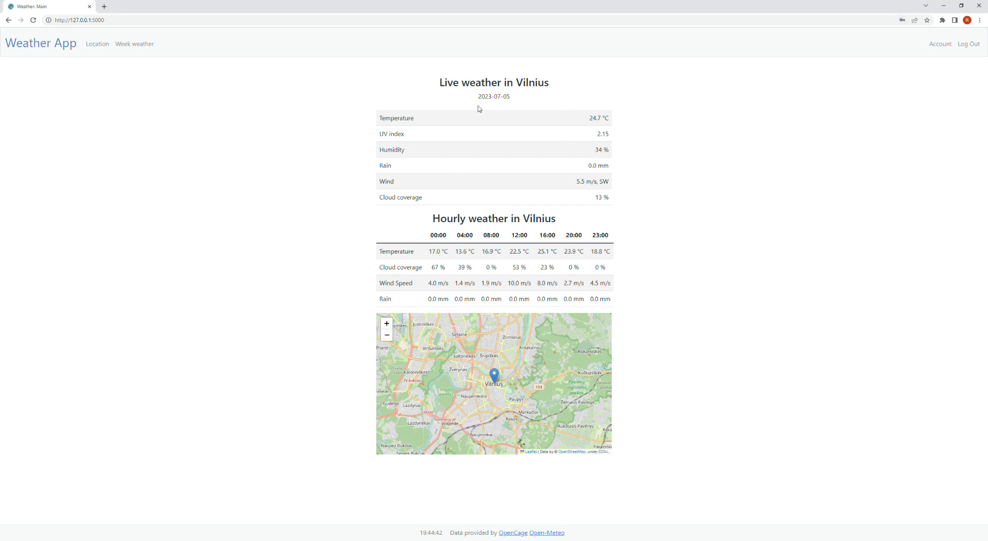
mouse_move(405, 160)
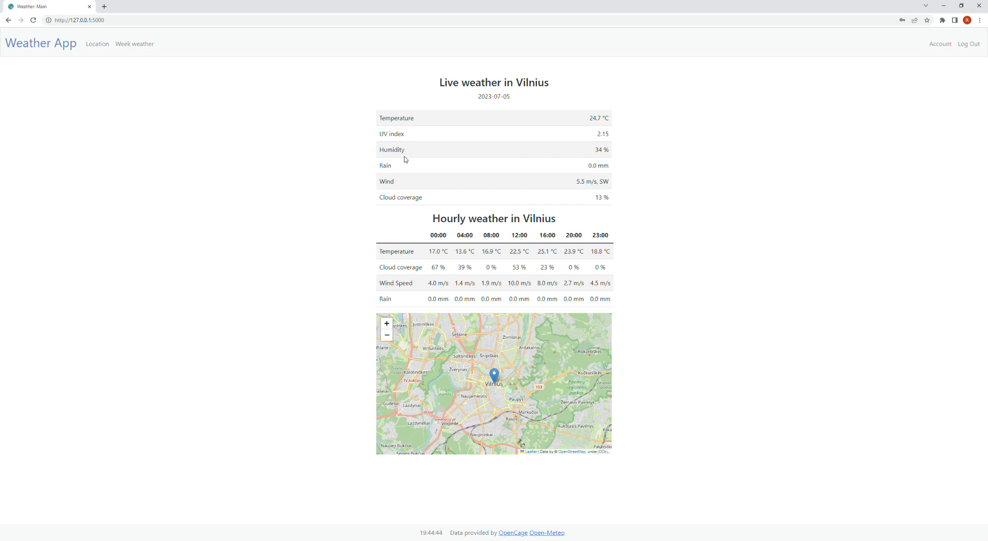
mouse_move(423, 200)
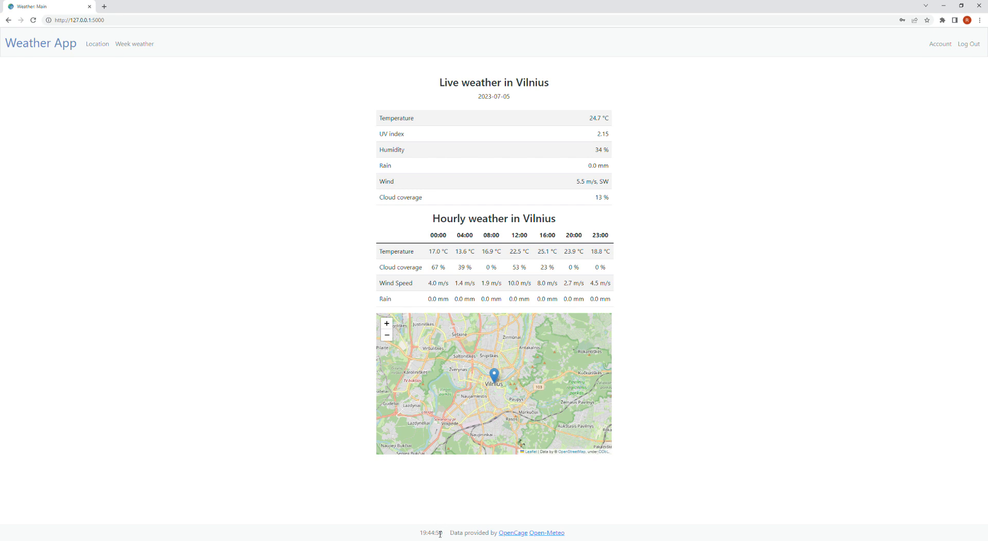
mouse_move(460, 126)
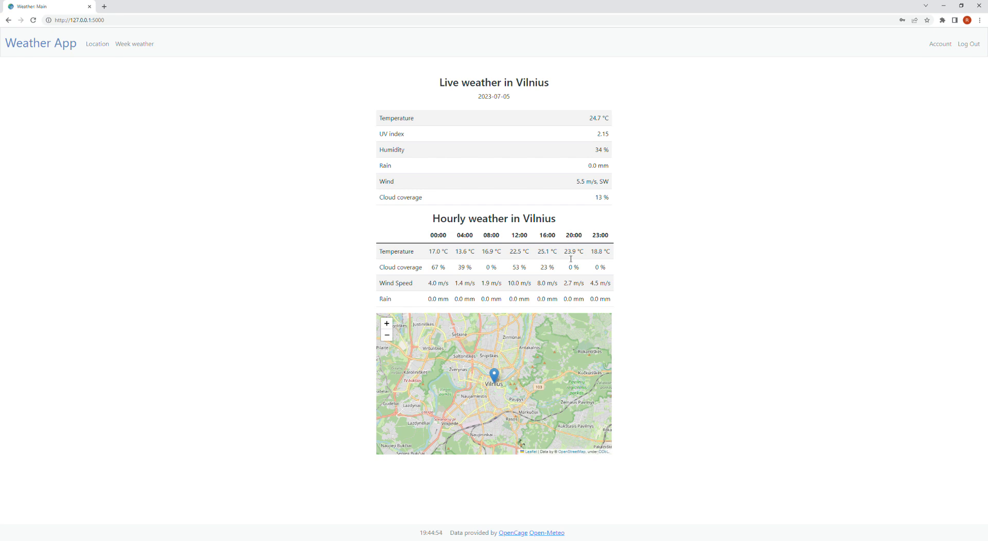
mouse_move(460, 231)
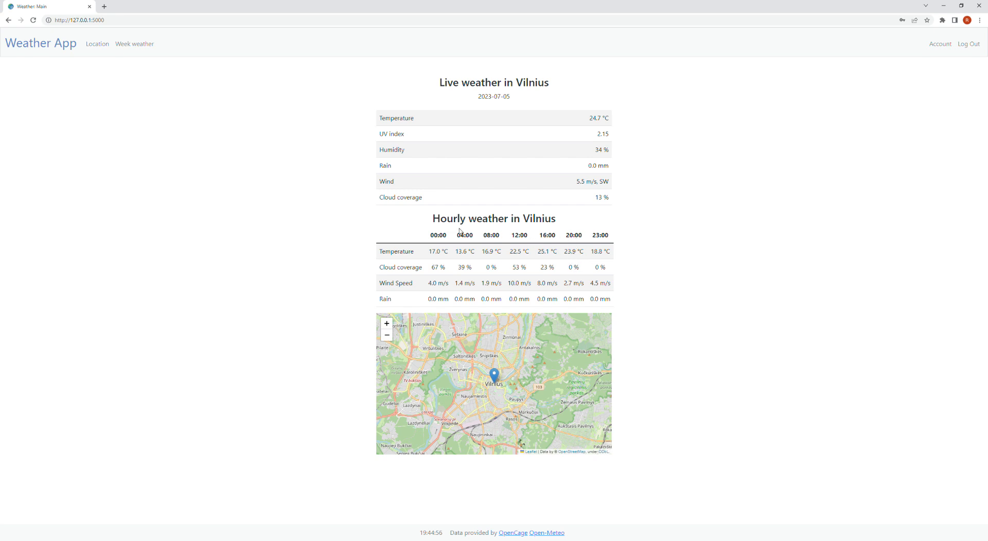
mouse_move(592, 218)
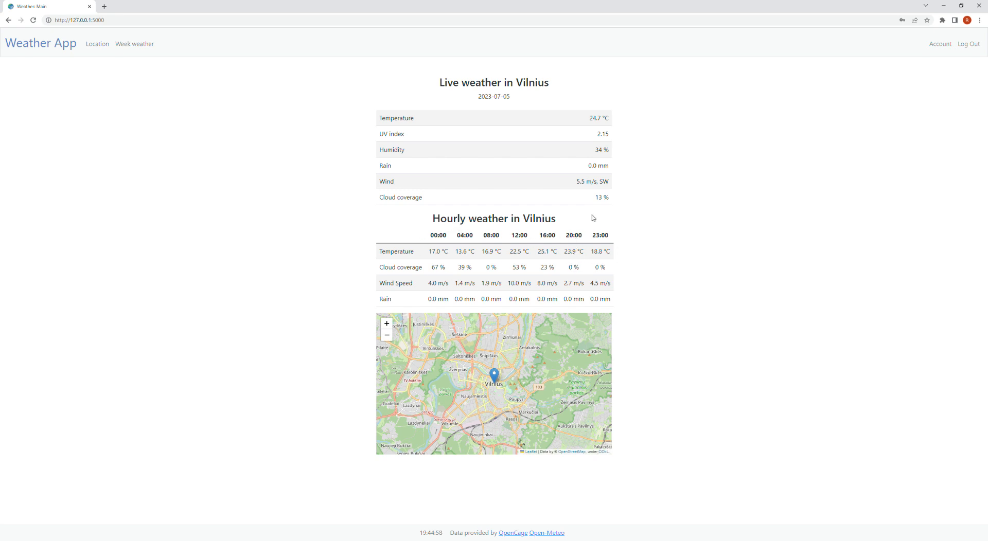
mouse_move(427, 252)
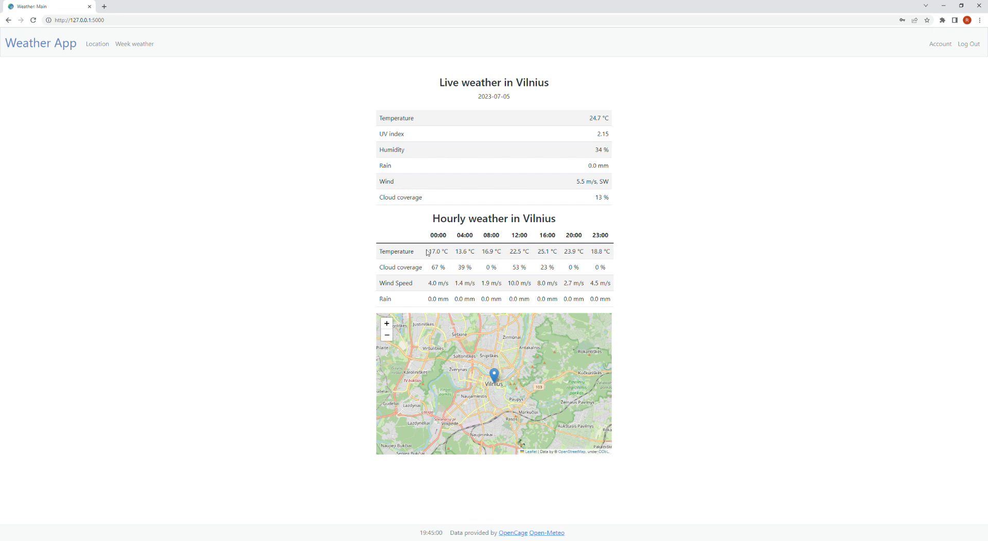
mouse_move(426, 256)
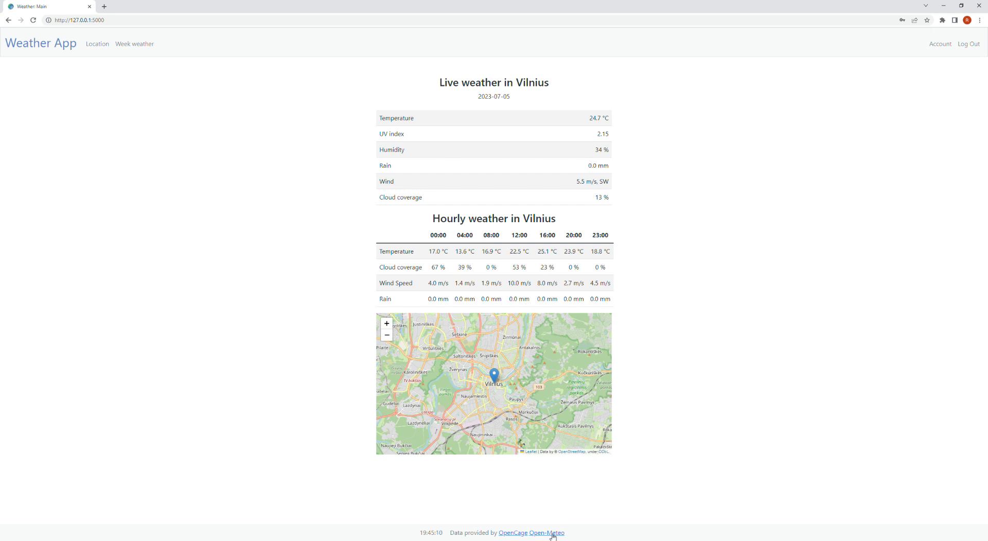
mouse_move(525, 326)
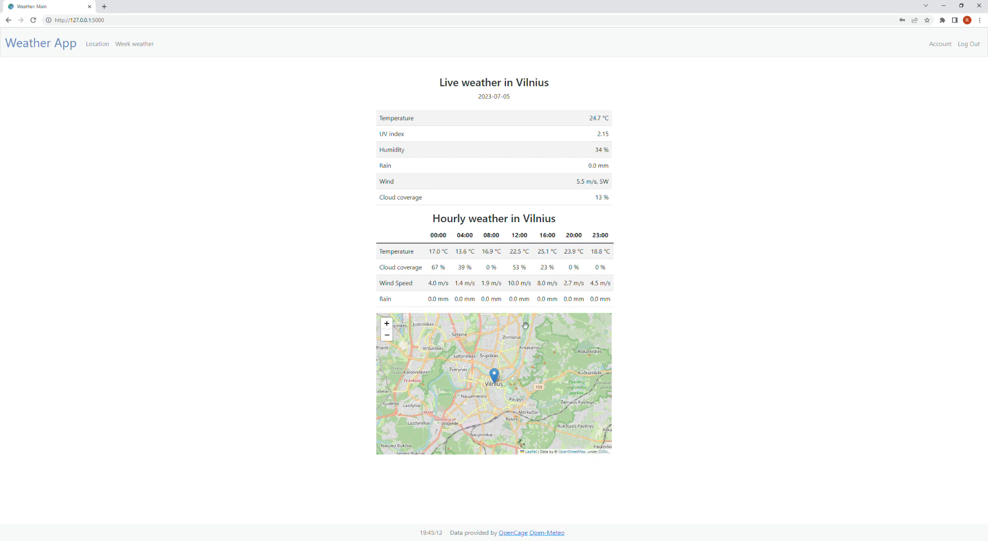
mouse_move(503, 391)
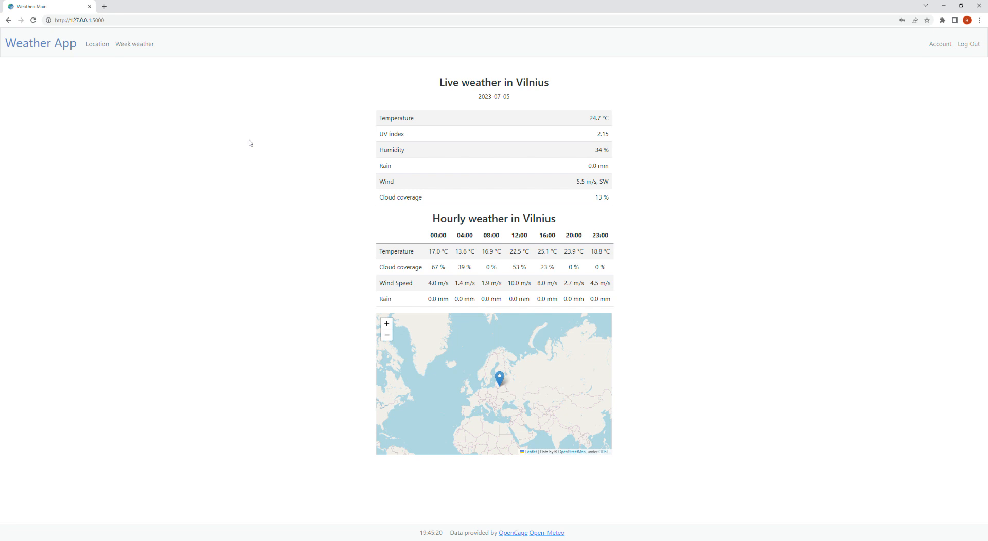
Step: Search the Location page for 'New York' weather
left_click(97, 44)
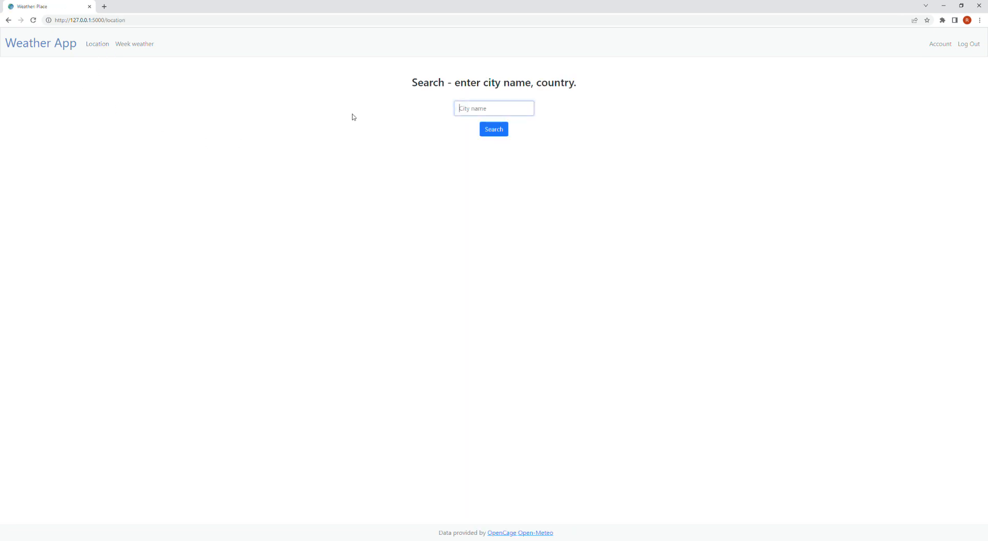
type("New")
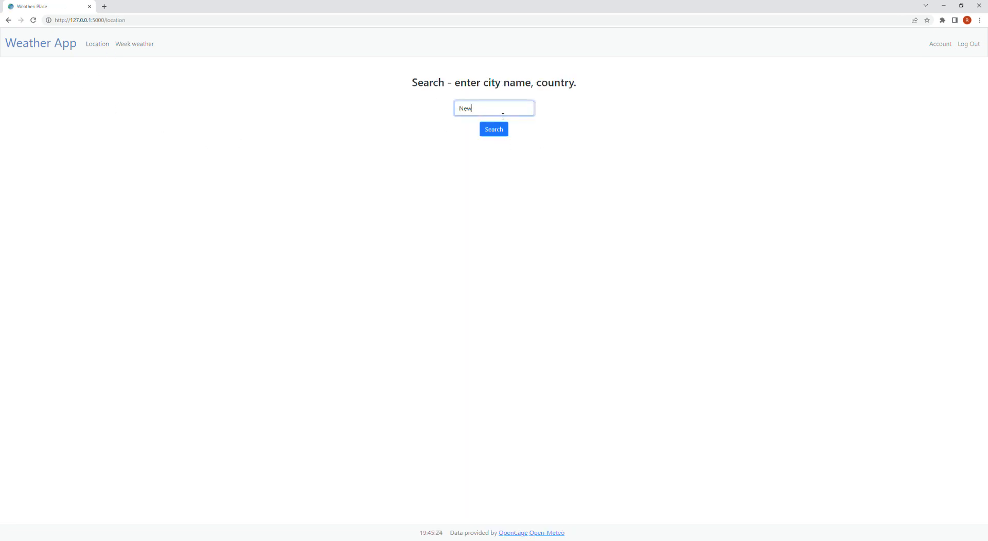
type("York")
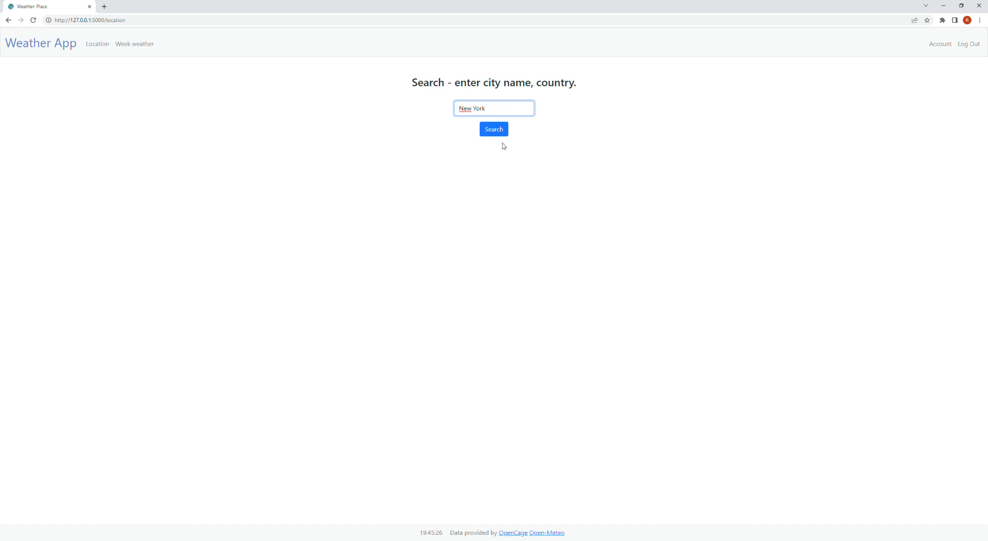
left_click(493, 130)
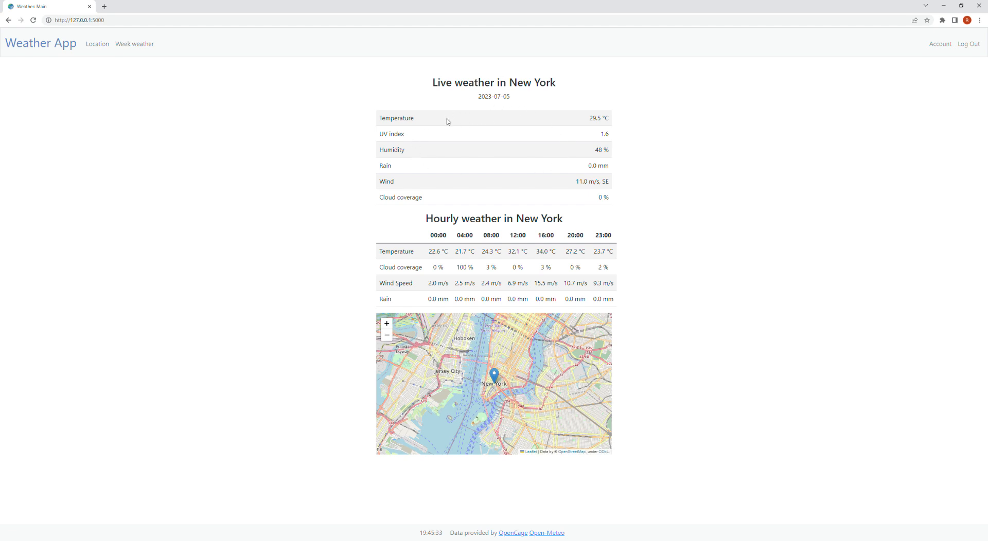
mouse_move(574, 251)
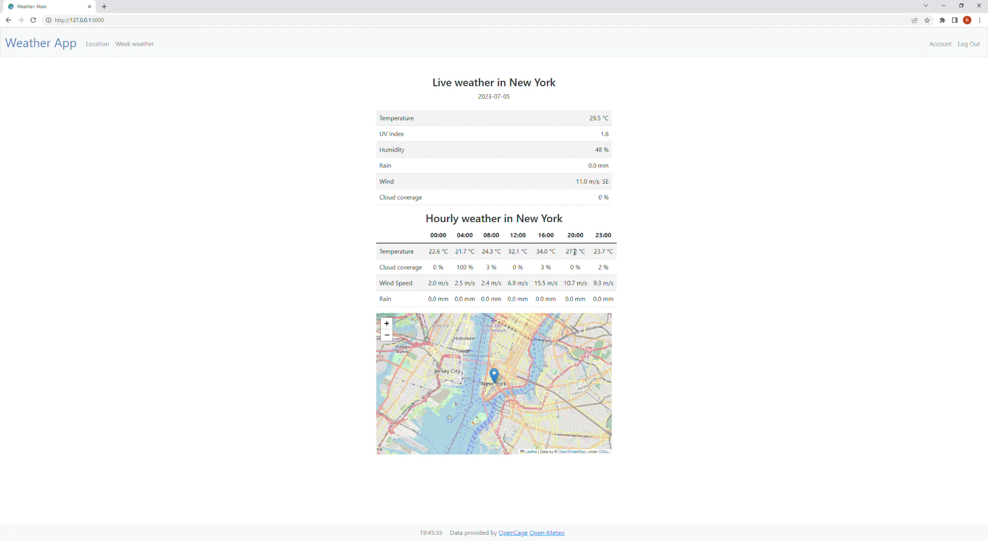
mouse_move(430, 220)
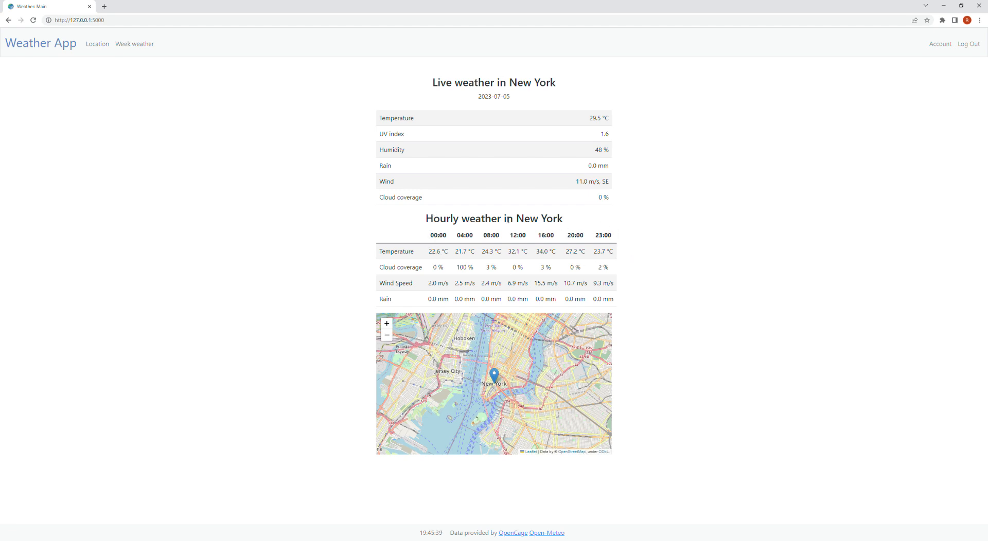
mouse_move(134, 44)
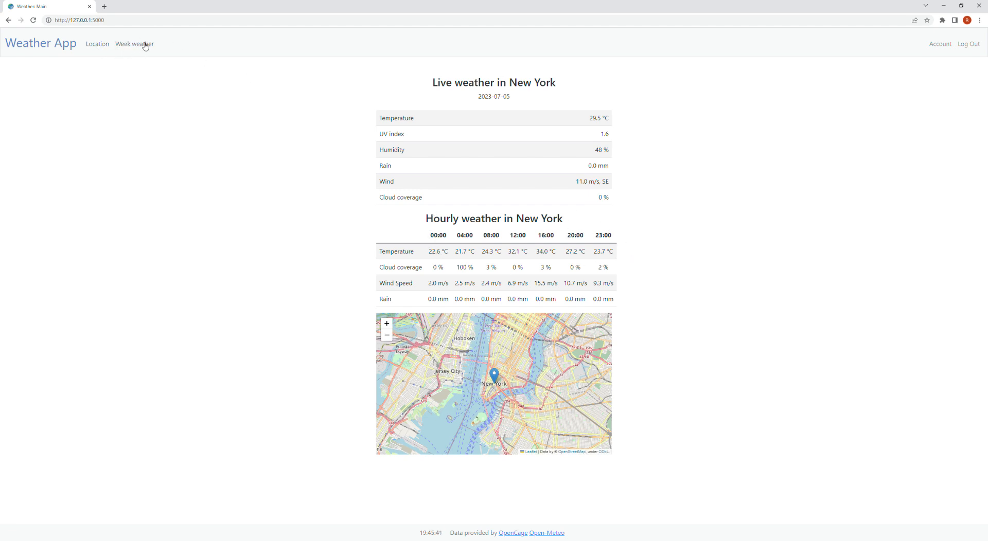
Step: Open the Week weather forecast table for New York
left_click(134, 44)
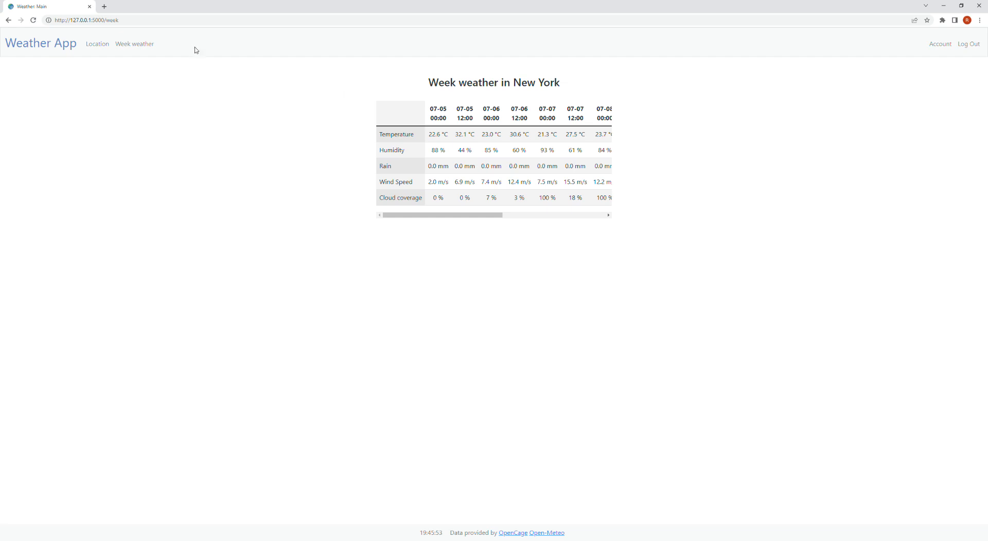
mouse_move(912, 40)
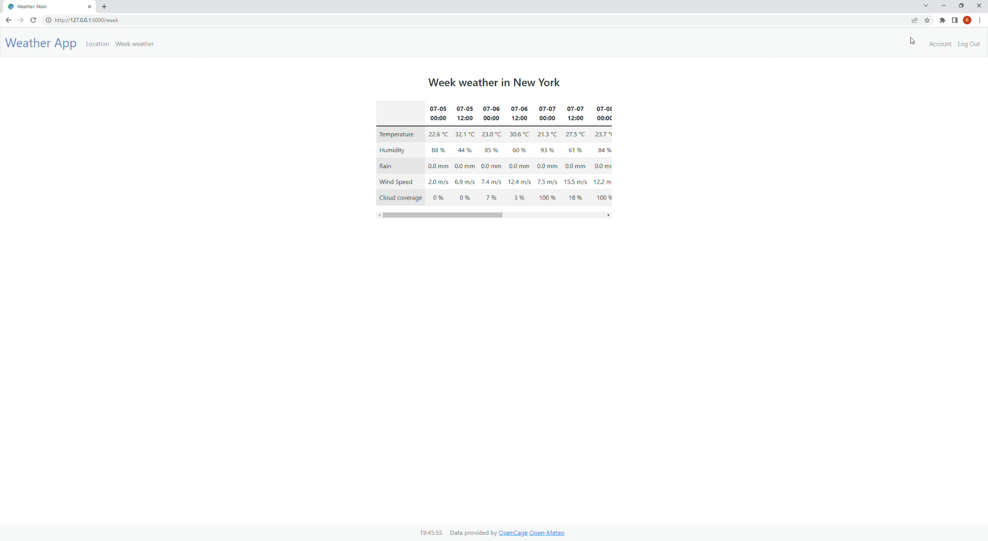
Step: Submit a new account password from Account settings, which signs the user out
left_click(940, 44)
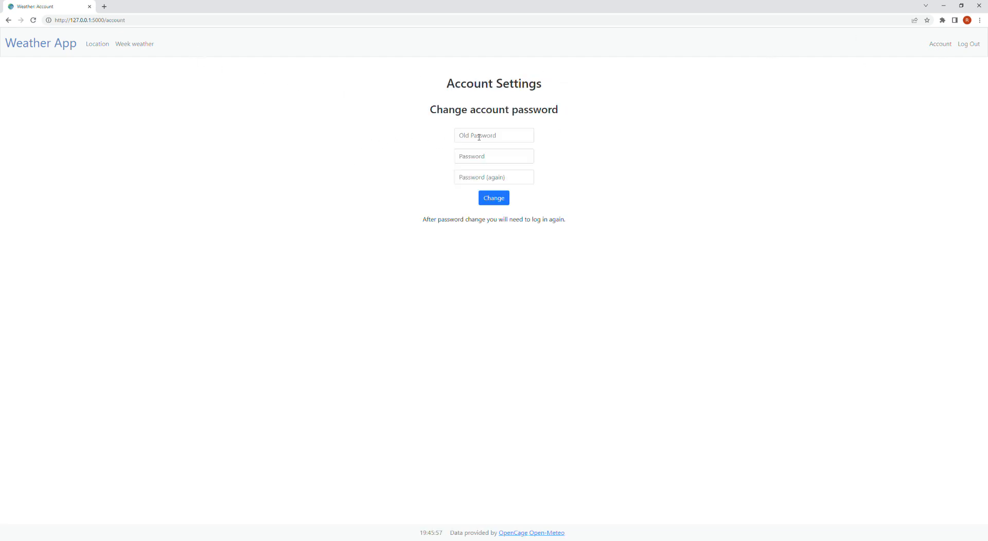
left_click(494, 134)
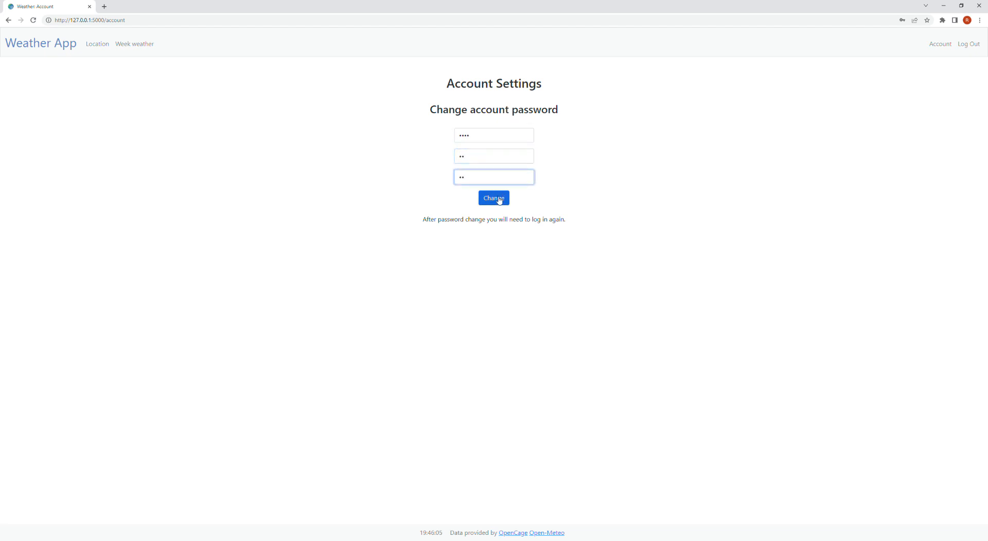
left_click(494, 198)
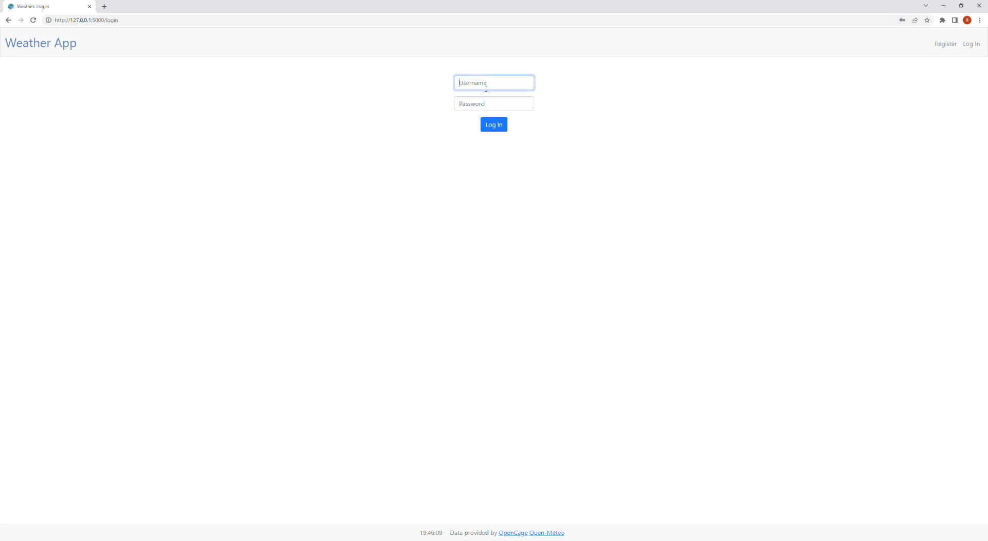
Step: Log back in with username 'test' and the new password
type("testeris")
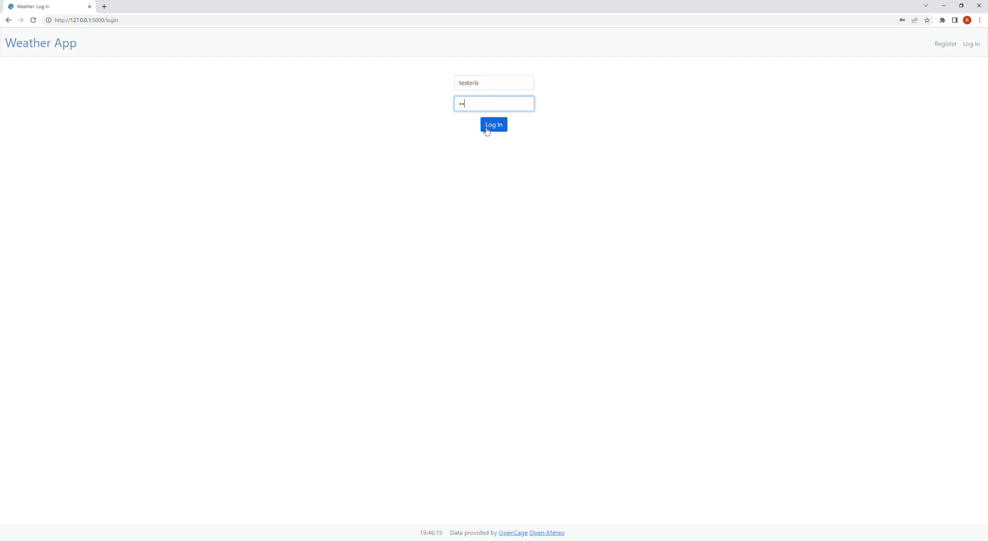
left_click(494, 124)
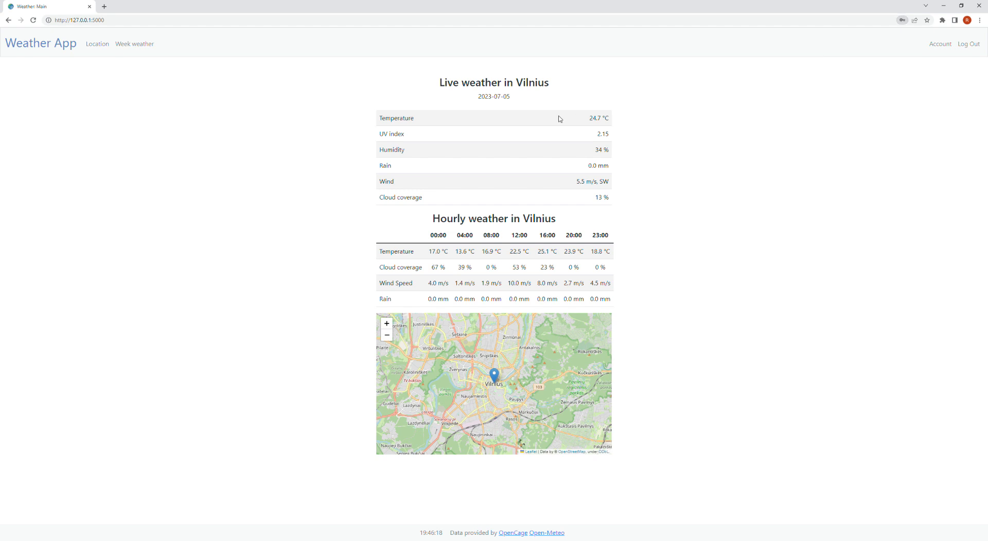
mouse_move(904, 102)
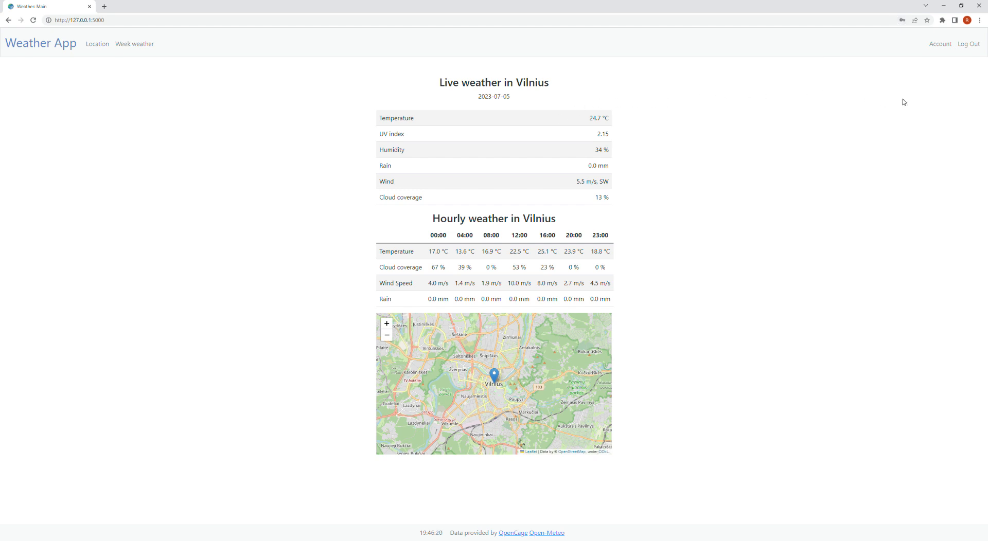